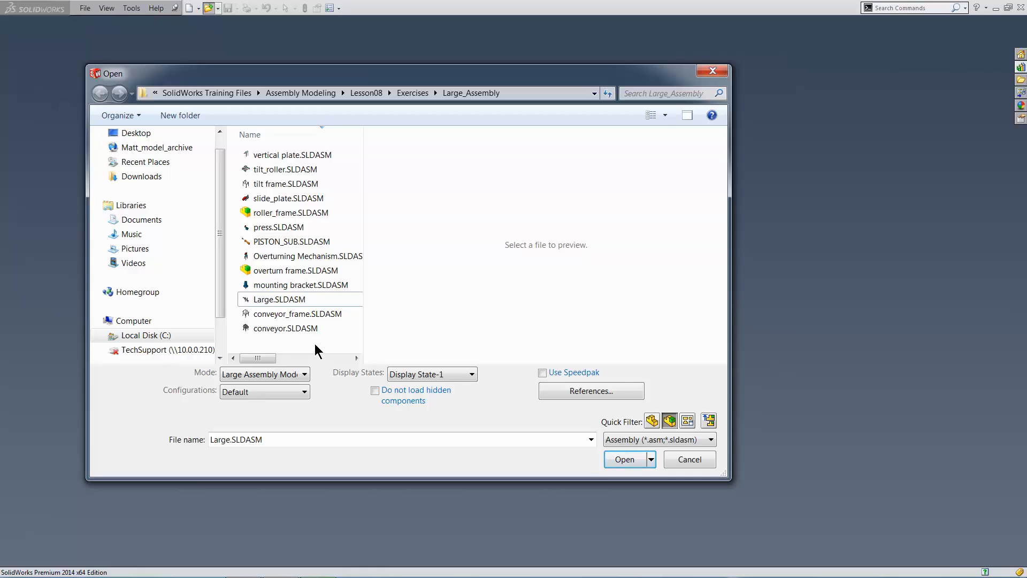
Step: Open Large.SLDASM with the mode set to Large Design Review
click(278, 300)
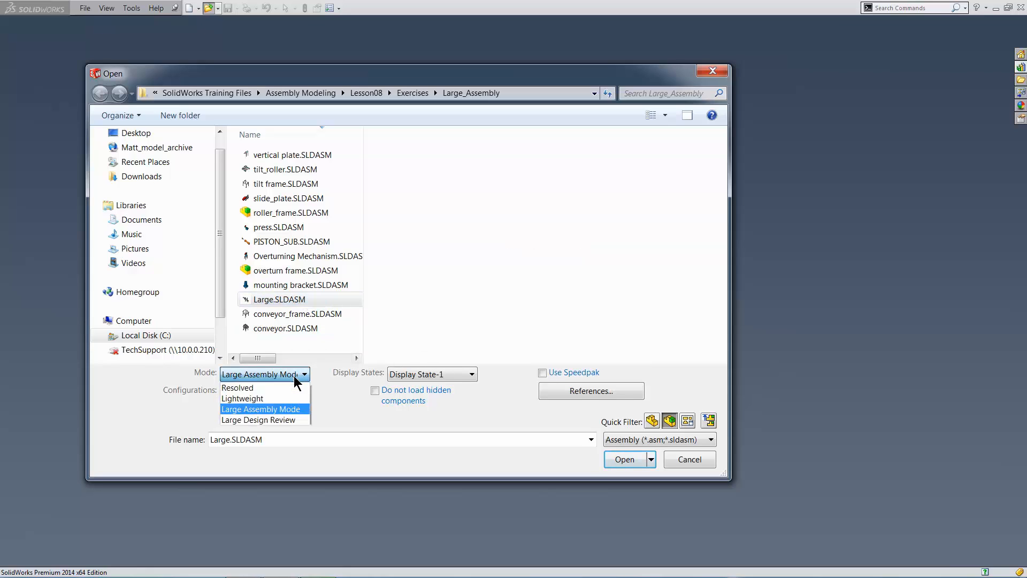
mouse_move(258, 420)
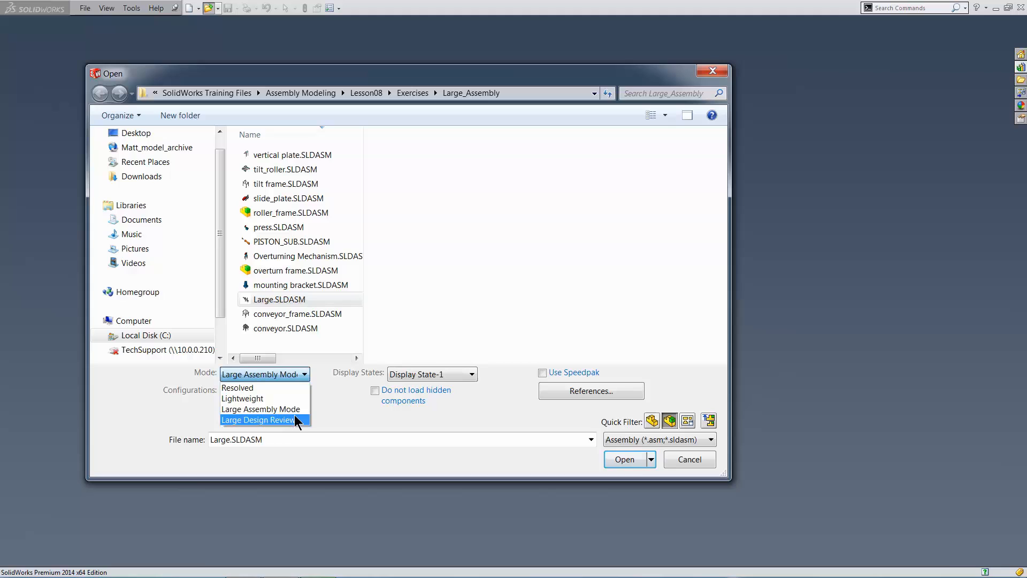
click(258, 420)
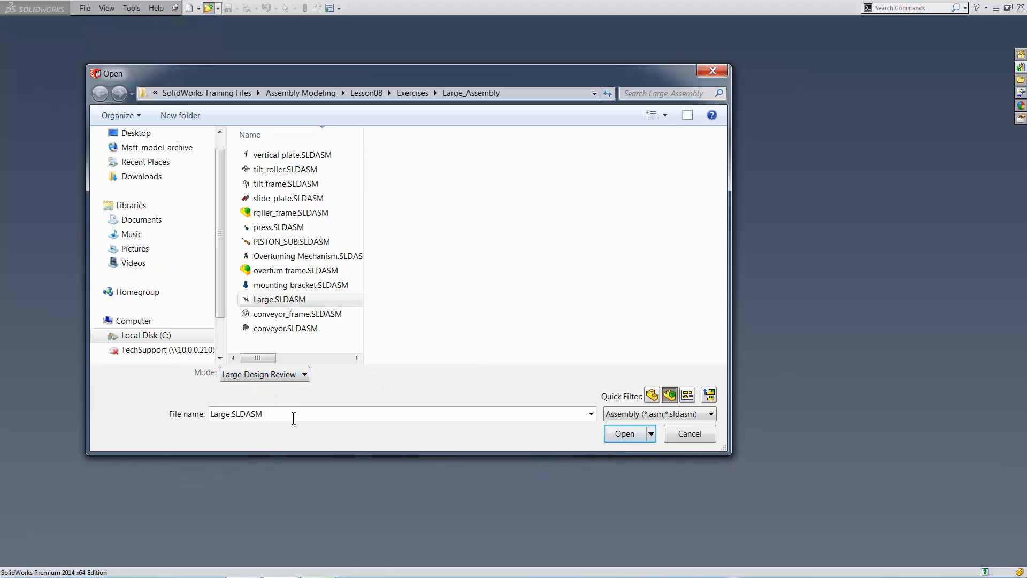
mouse_move(625, 434)
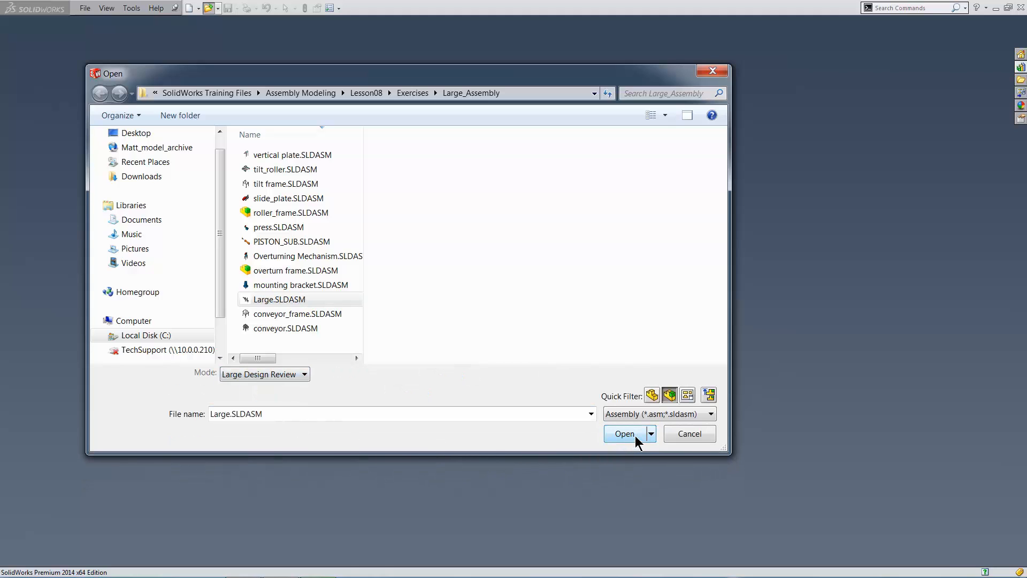
click(623, 434)
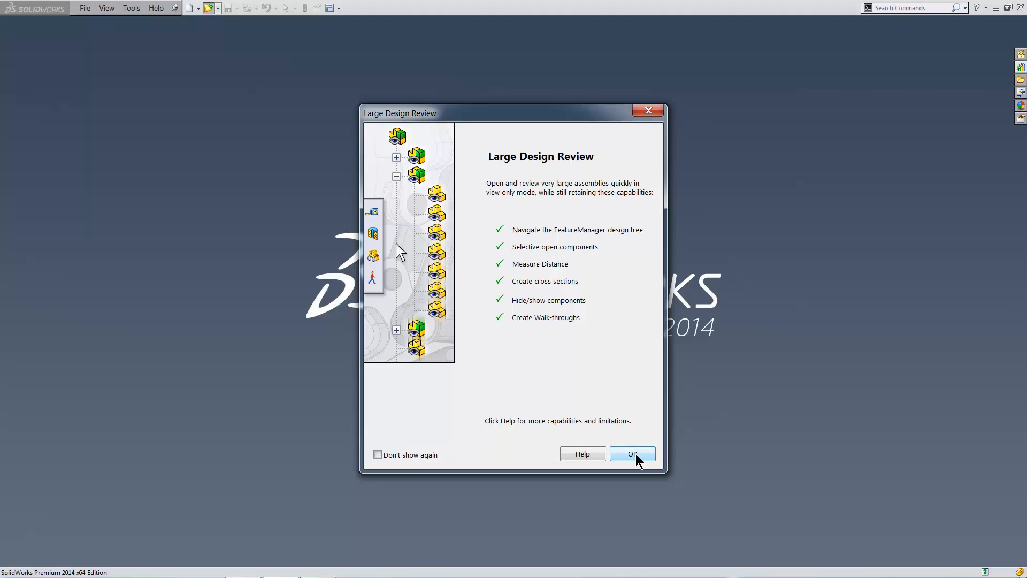
Step: Dismiss the Large Design Review notice so the conveyor assembly loads view-only
click(631, 454)
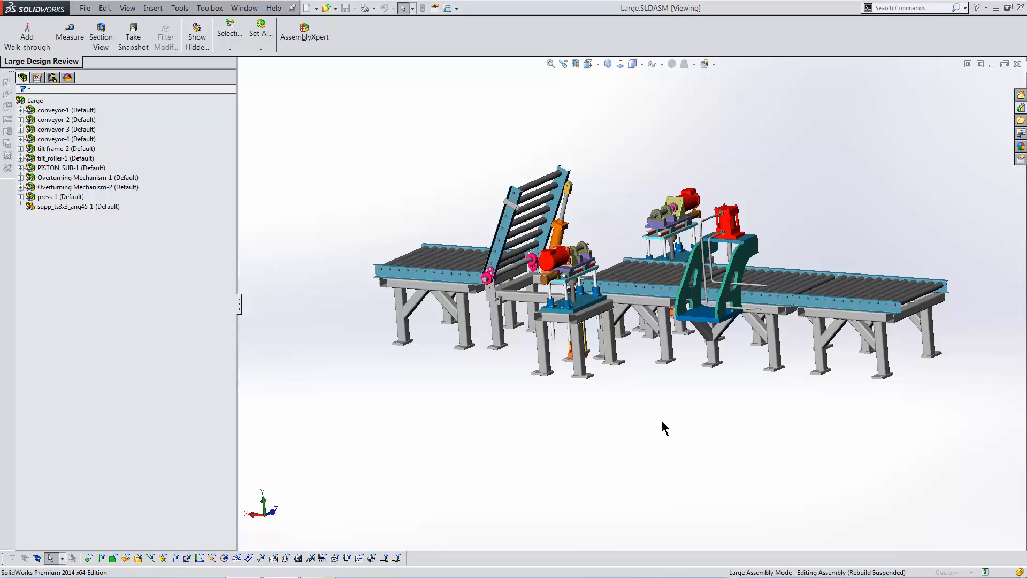
mouse_move(616, 345)
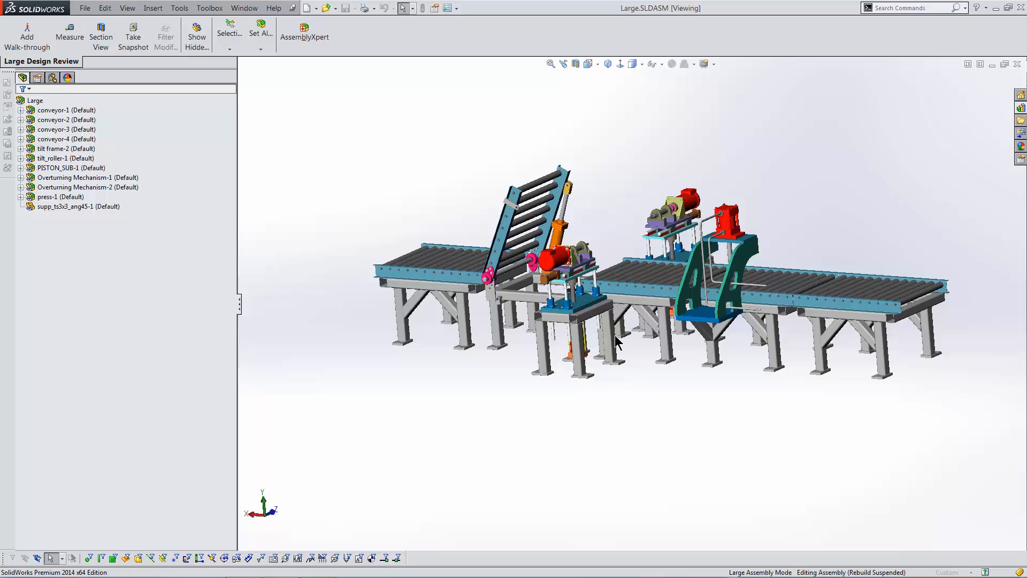
Step: Open the red motor component as its own part, then switch back to Large.SLDASM
right_click(544, 262)
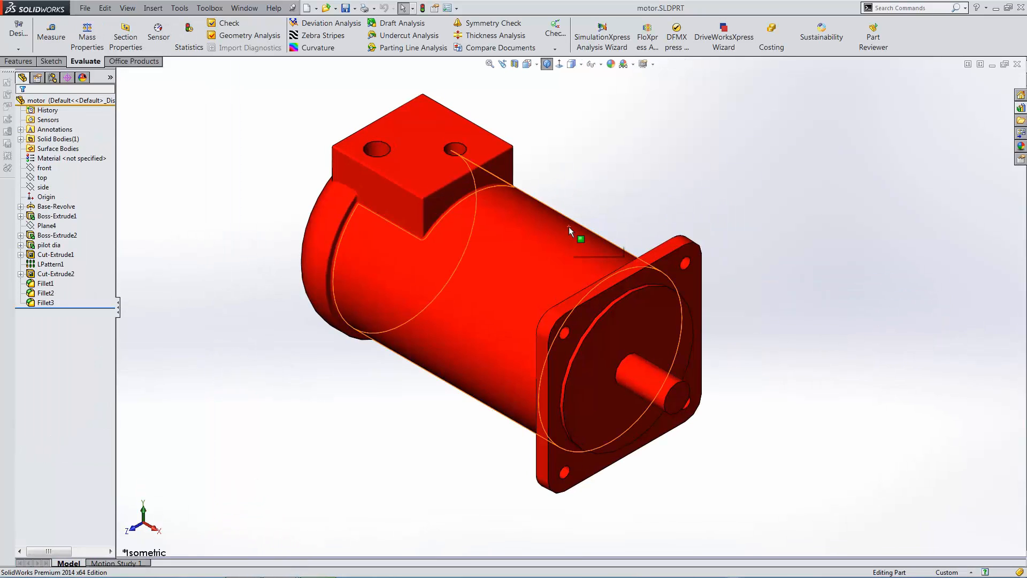
mouse_move(580, 238)
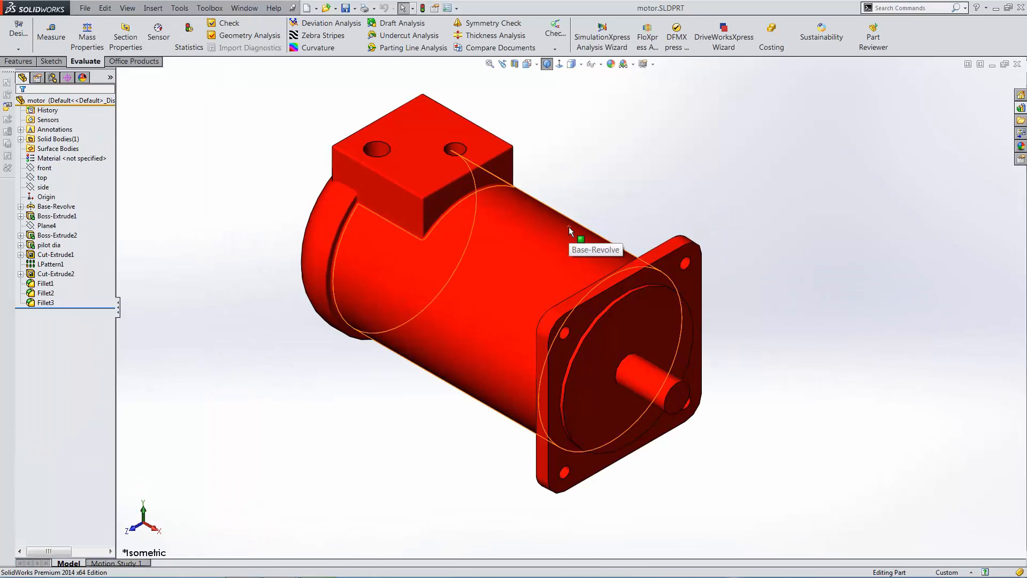
mouse_move(244, 7)
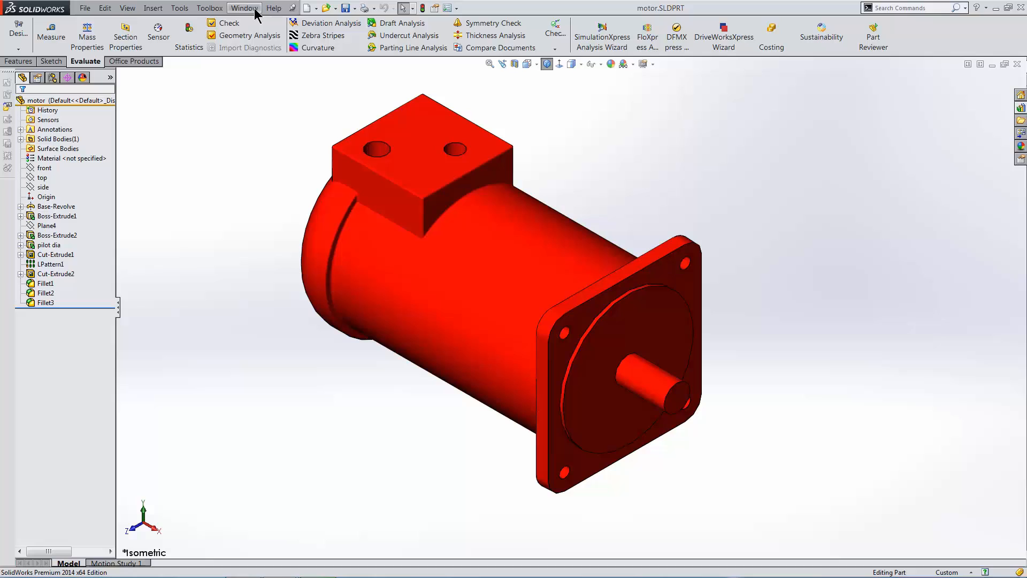
click(244, 7)
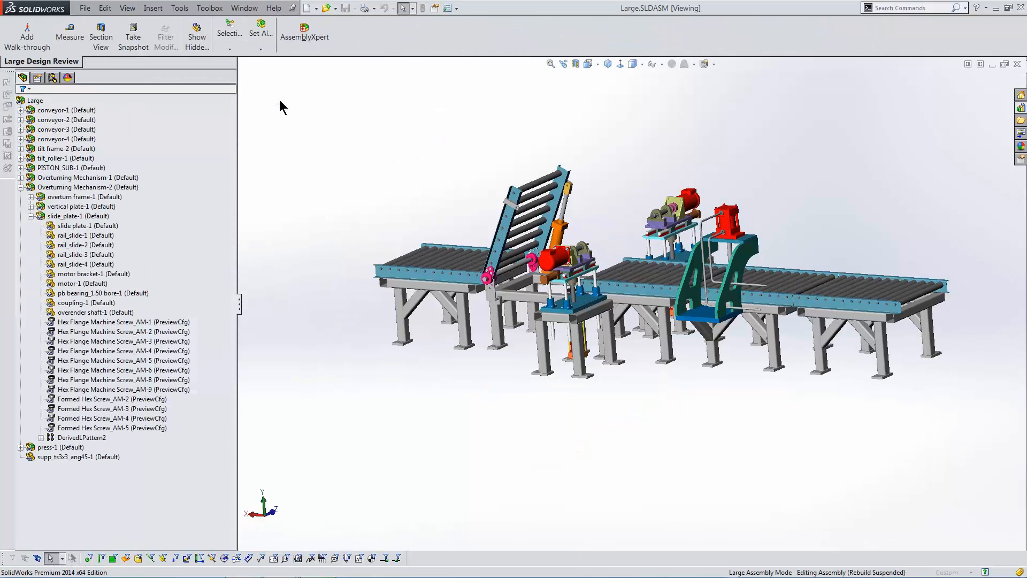
mouse_move(299, 115)
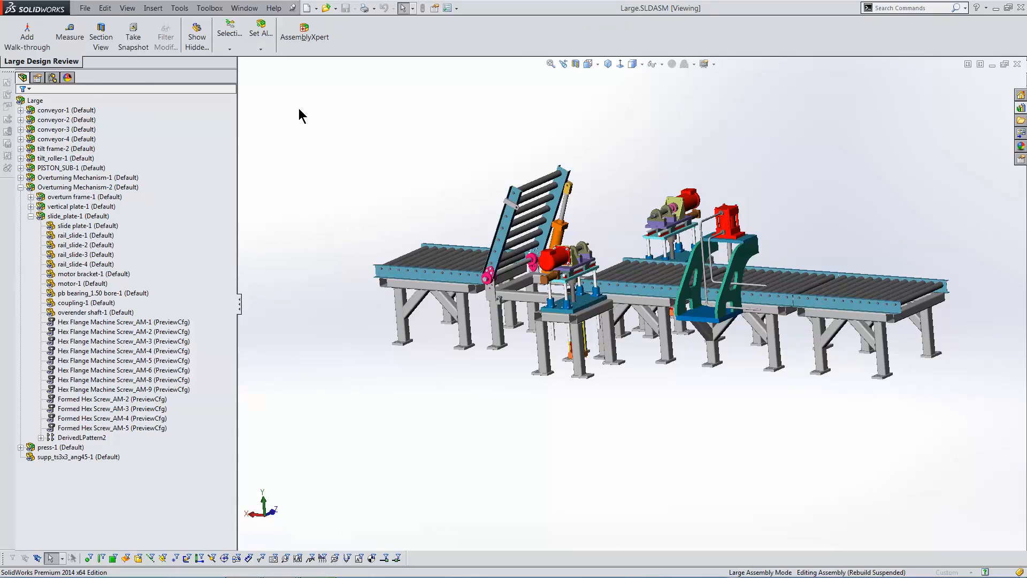
mouse_move(188, 109)
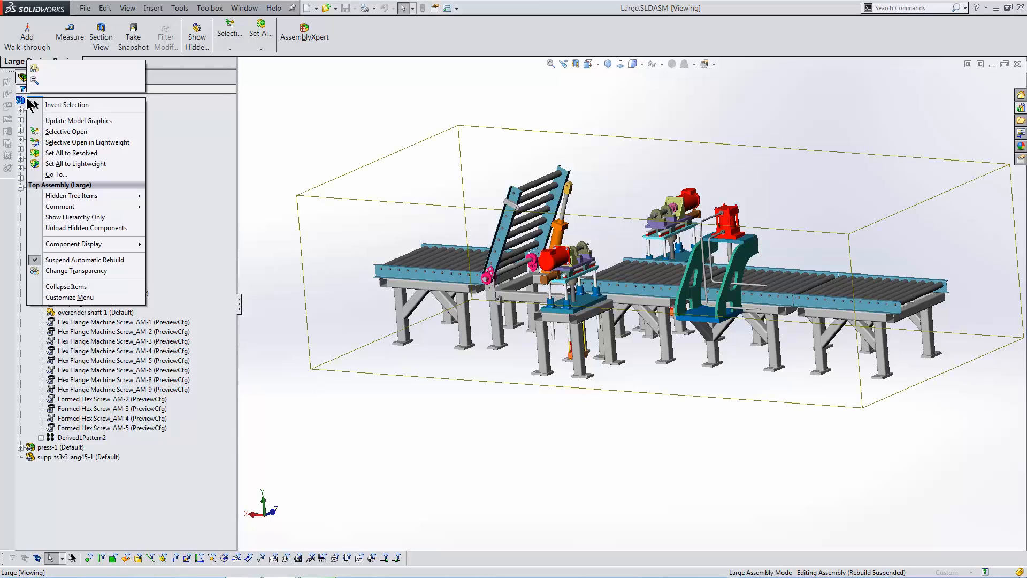
mouse_move(66, 105)
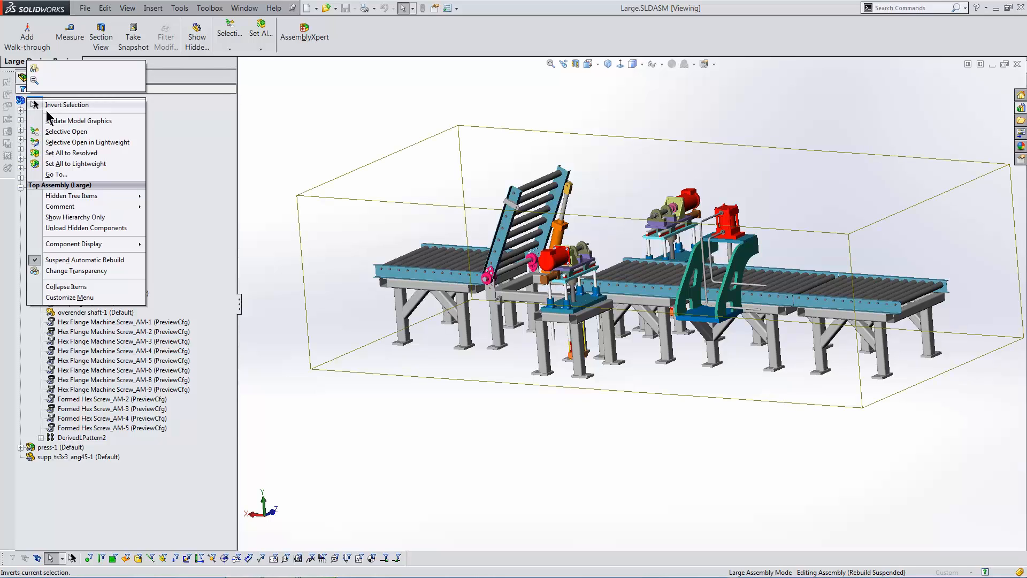
mouse_move(71, 154)
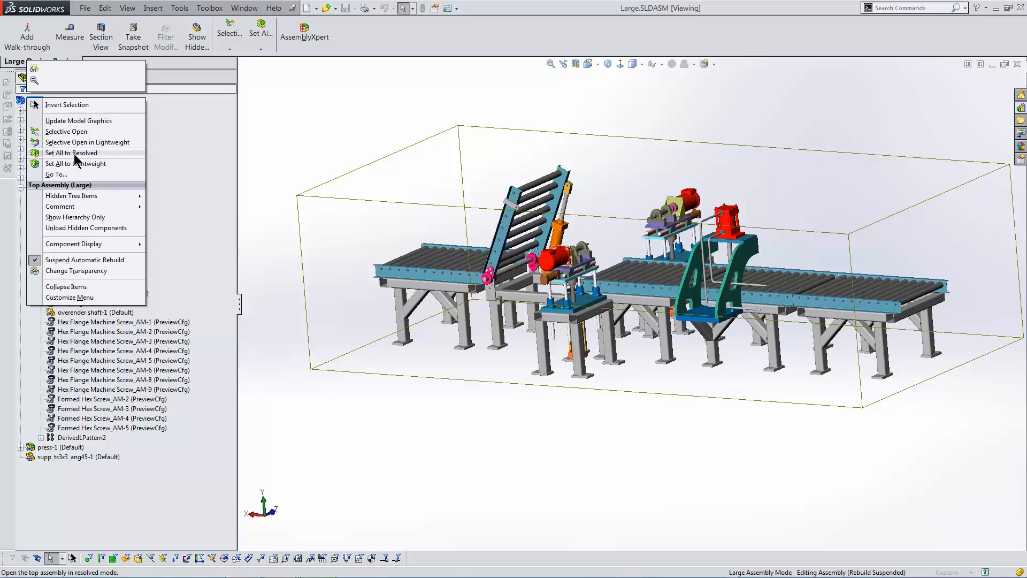
Step: Set all components of the top-level Large assembly to Resolved
click(70, 153)
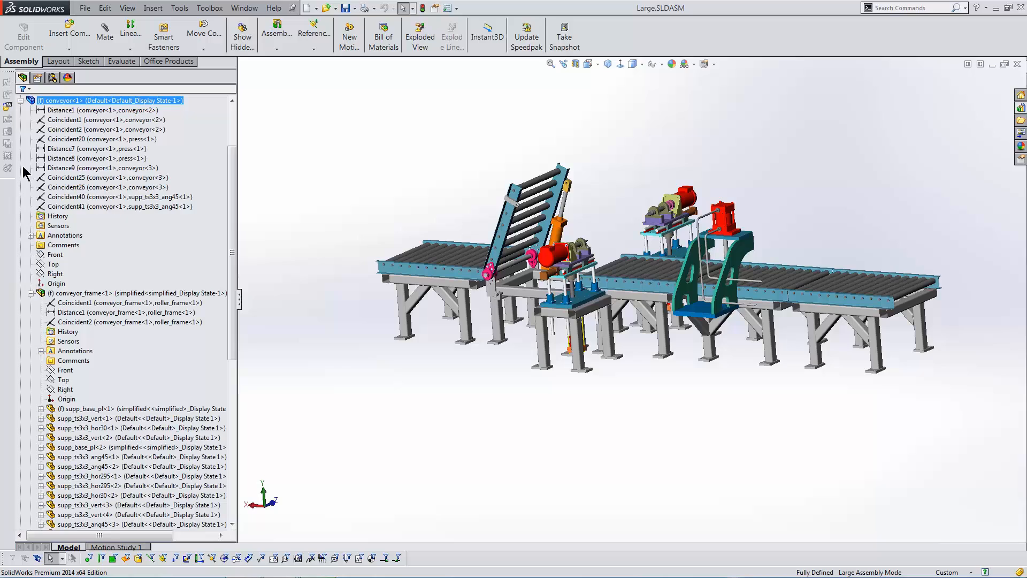
mouse_move(94, 139)
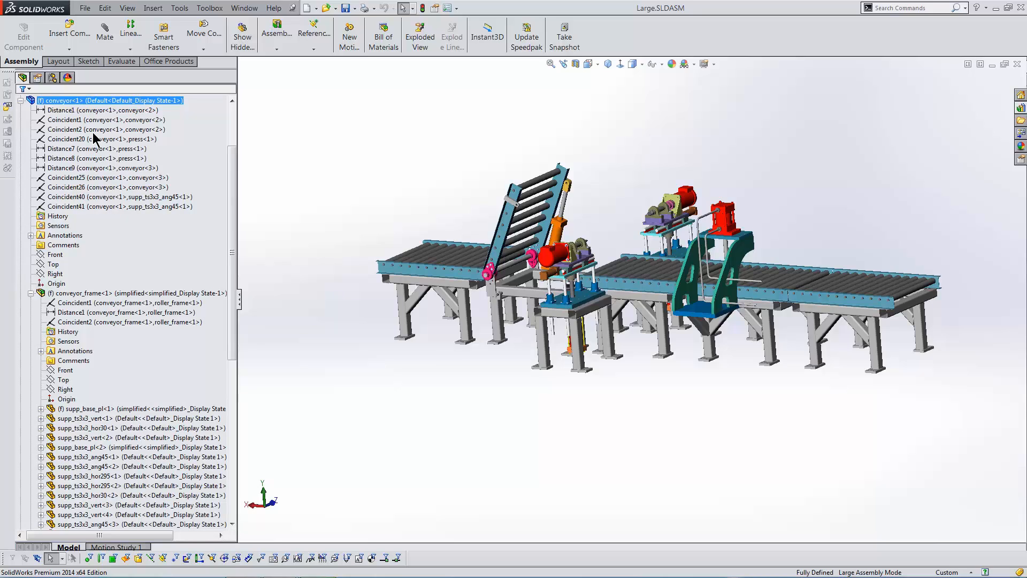
mouse_move(152, 139)
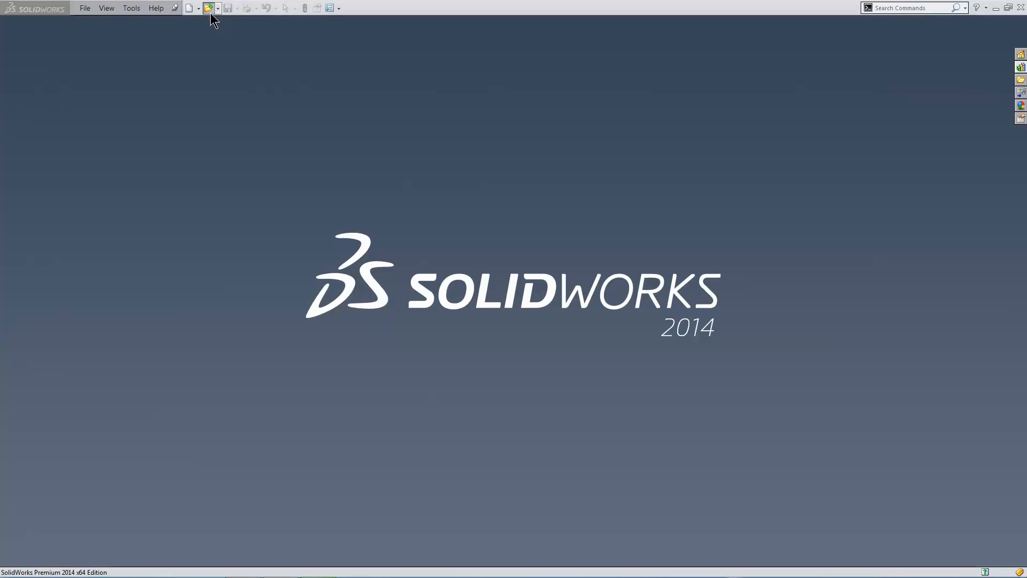
Step: Open Large.SLDASM in Resolved mode with <Advanced> configurations, reaching Configure Document
click(209, 8)
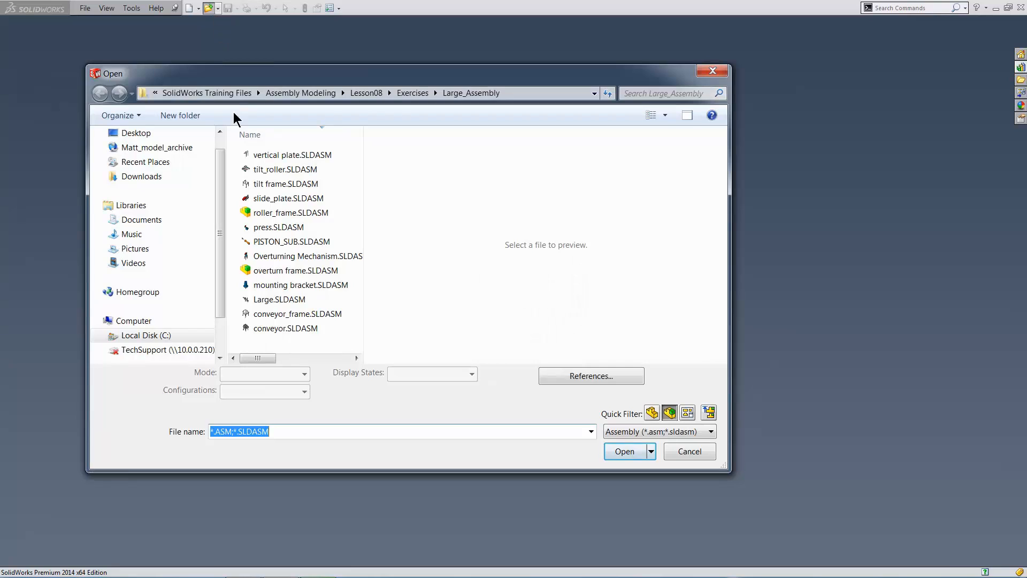
click(279, 299)
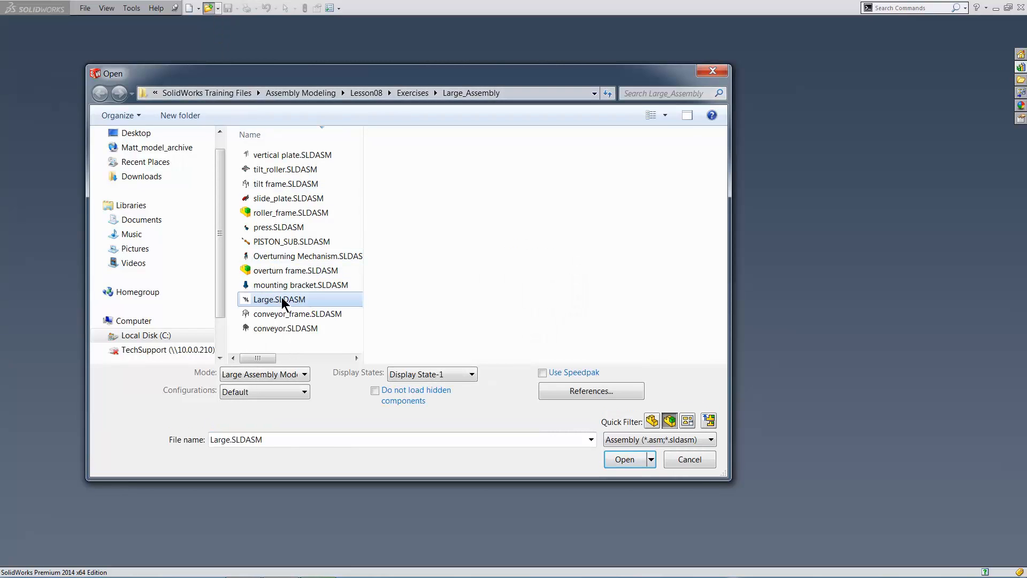
click(301, 375)
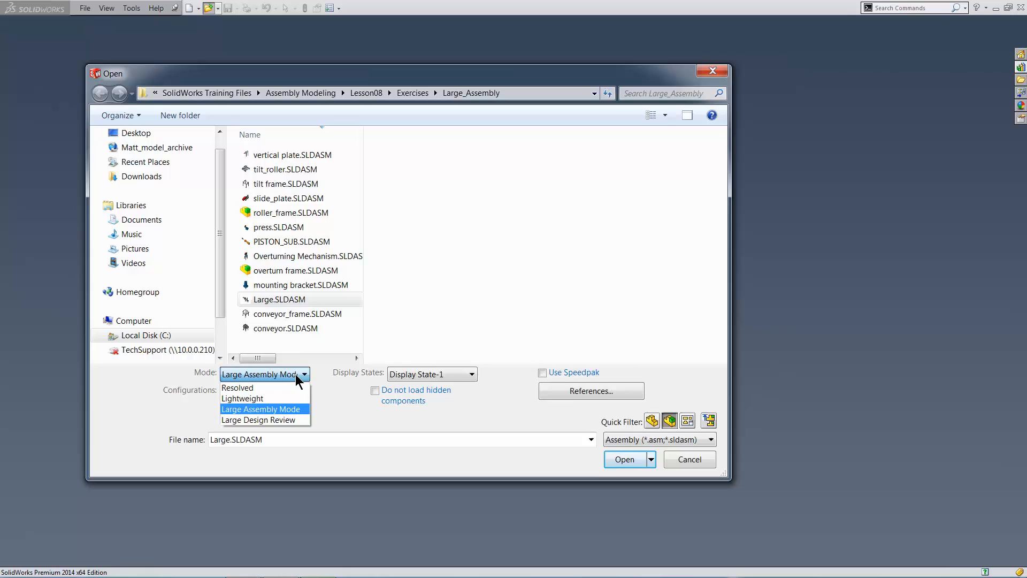
click(237, 387)
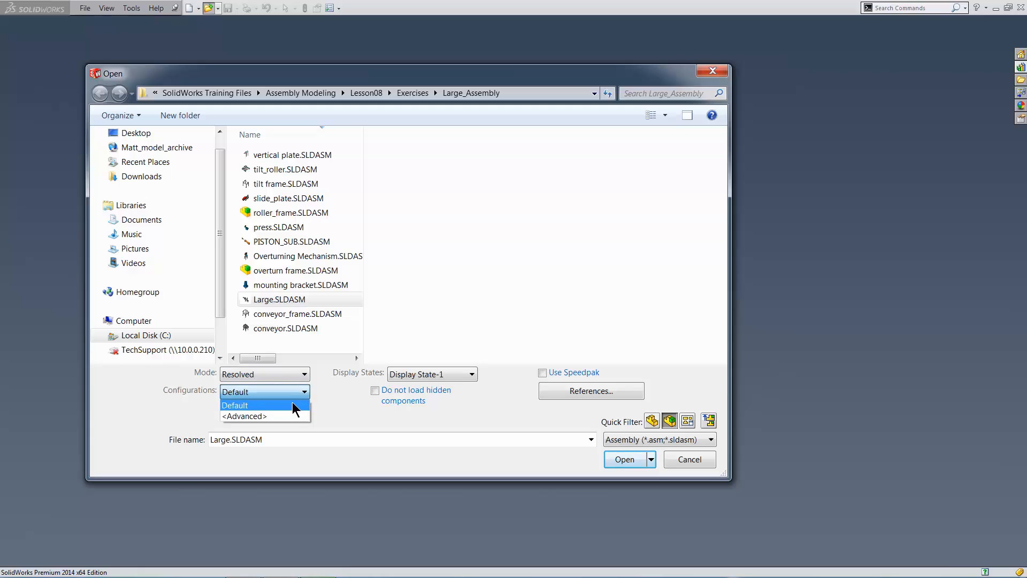
click(245, 416)
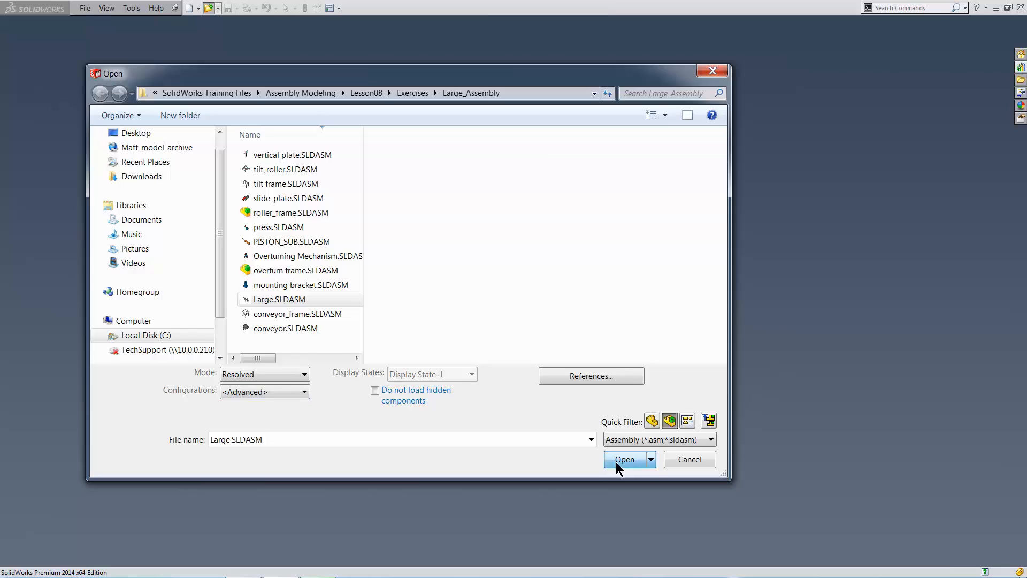
click(624, 459)
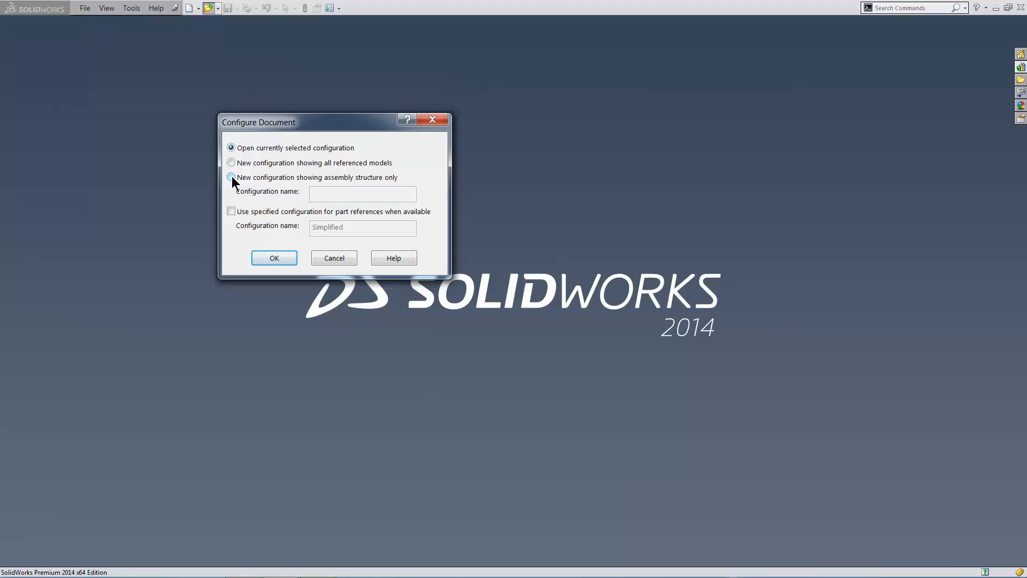
Step: Create a new assembly-structure-only configuration named 123 and open the assembly with it
click(231, 177)
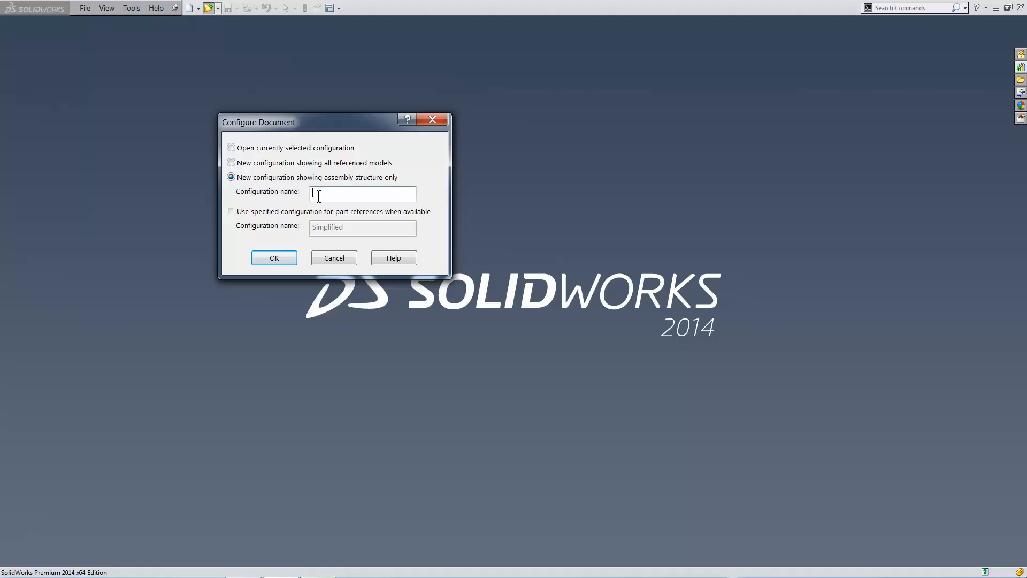
text(123)
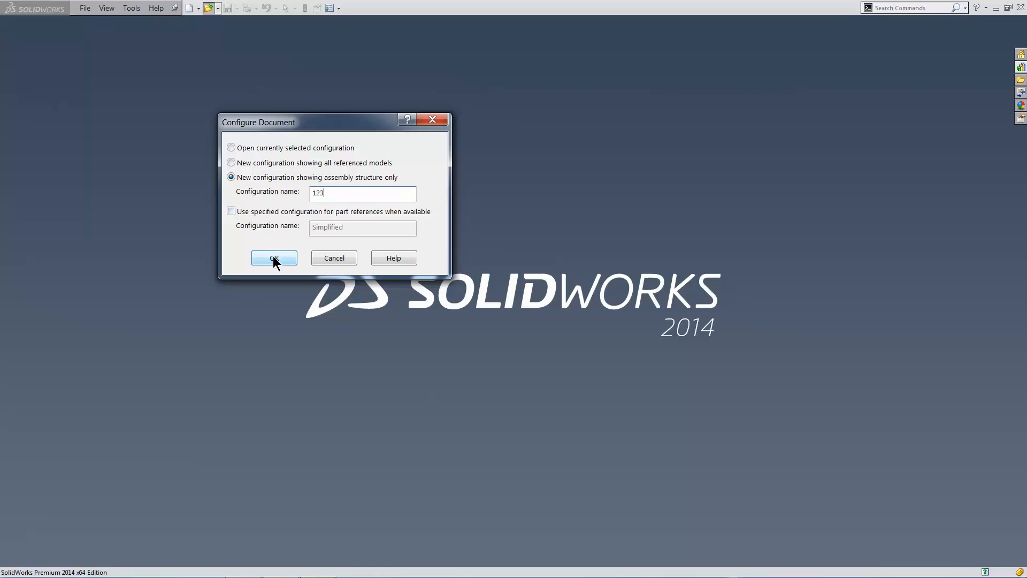
click(274, 258)
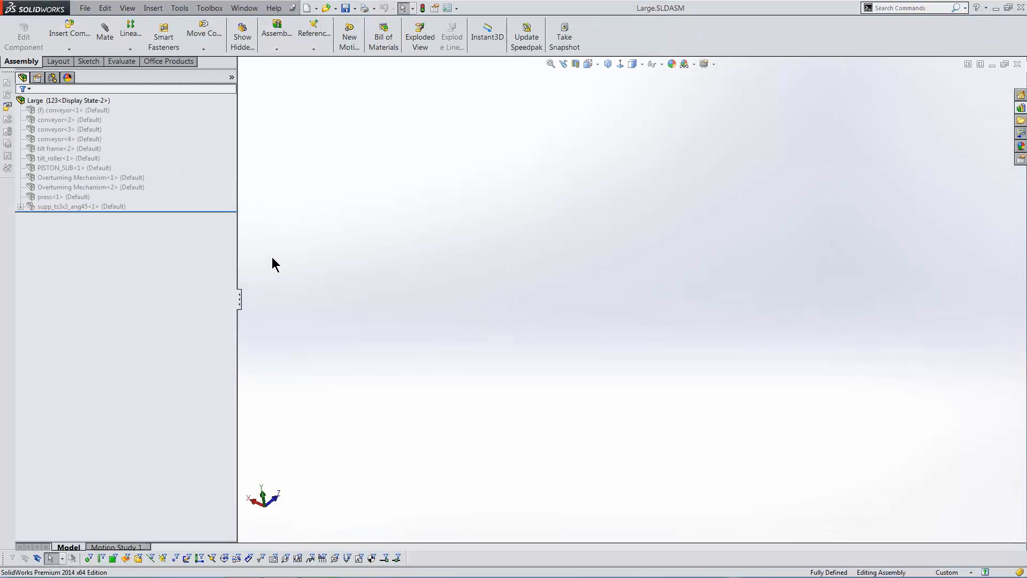
mouse_move(151, 188)
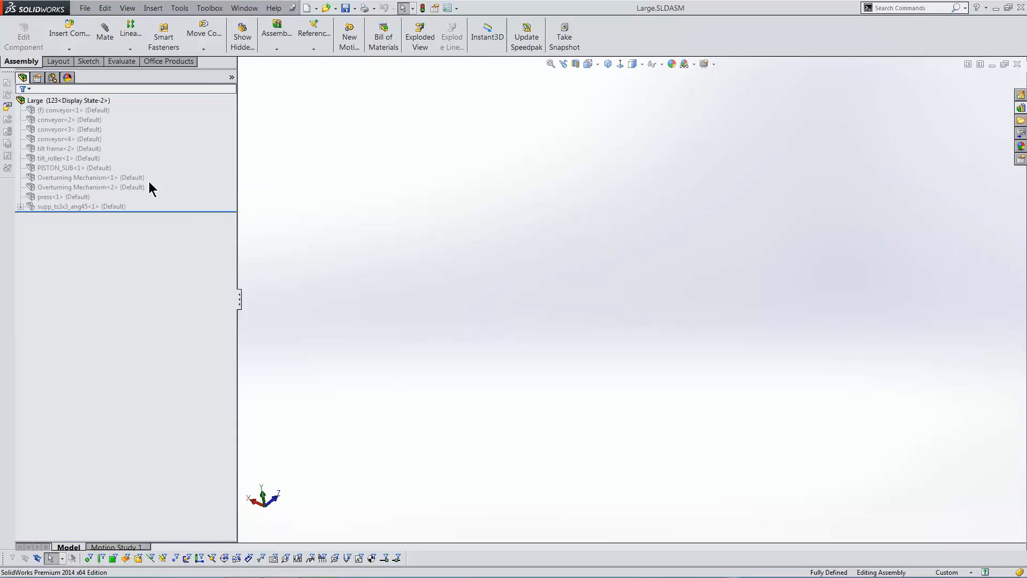
Step: Select conveyor<1> and bring up its Unsuppress action
click(53, 77)
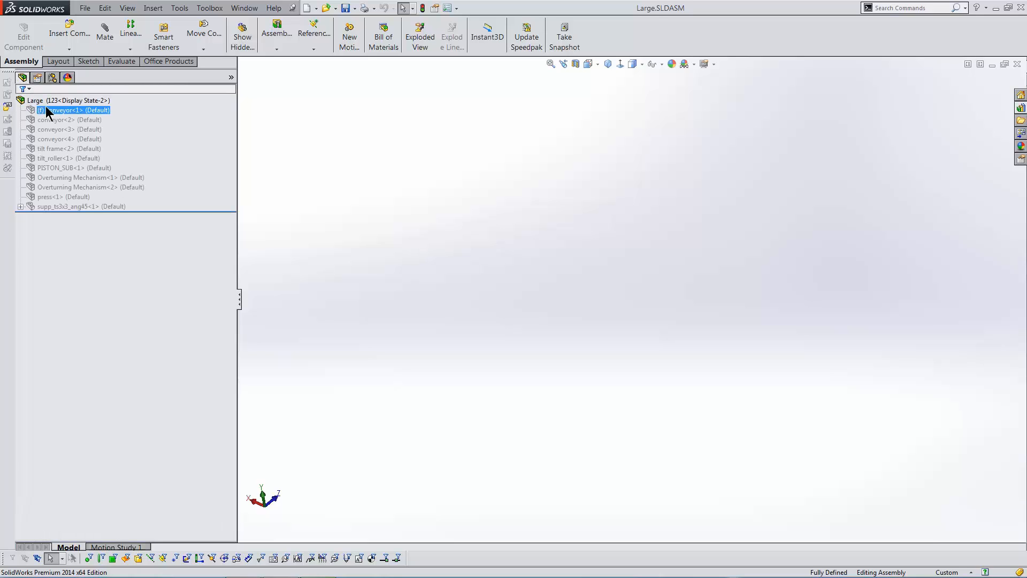
right_click(75, 110)
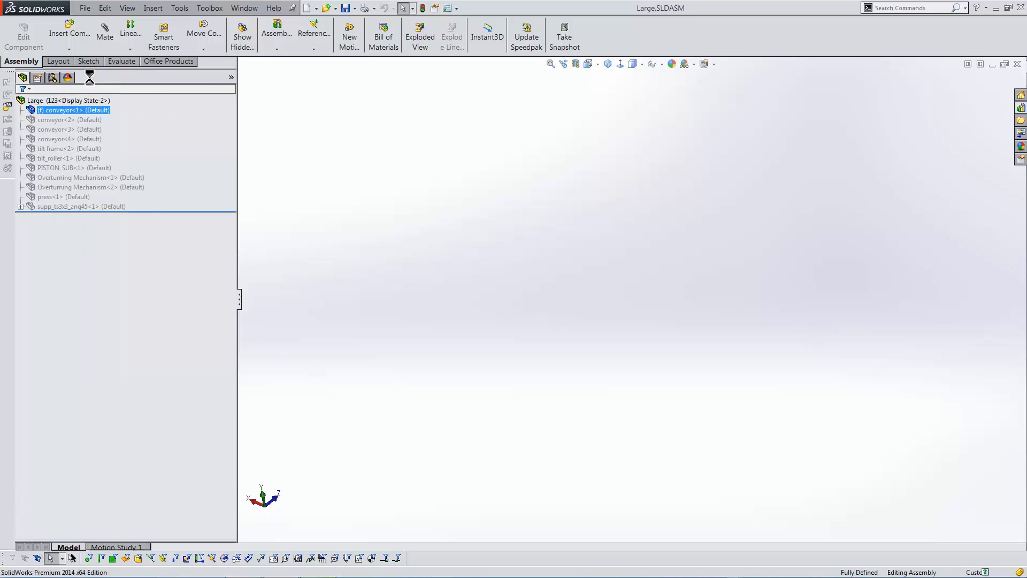
Step: Unsuppress conveyor<2>, then conveyor<3> through the last component, completing the conveyor line
click(68, 119)
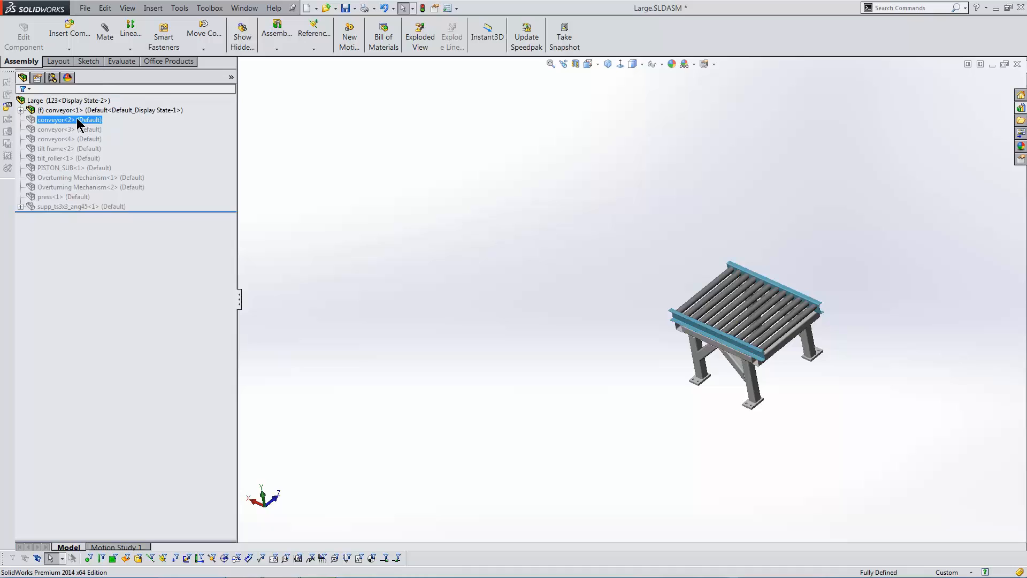
right_click(69, 120)
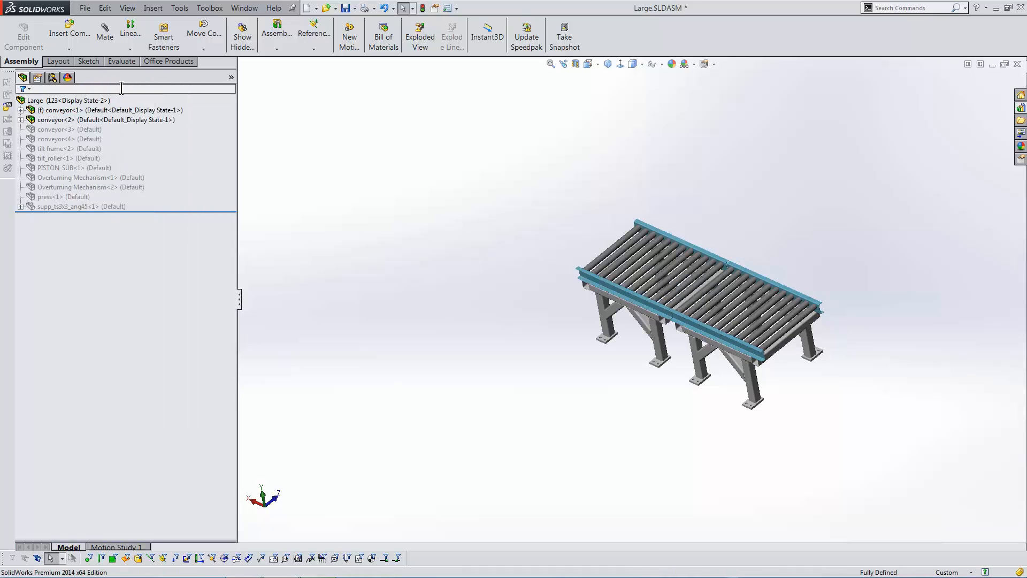
click(63, 130)
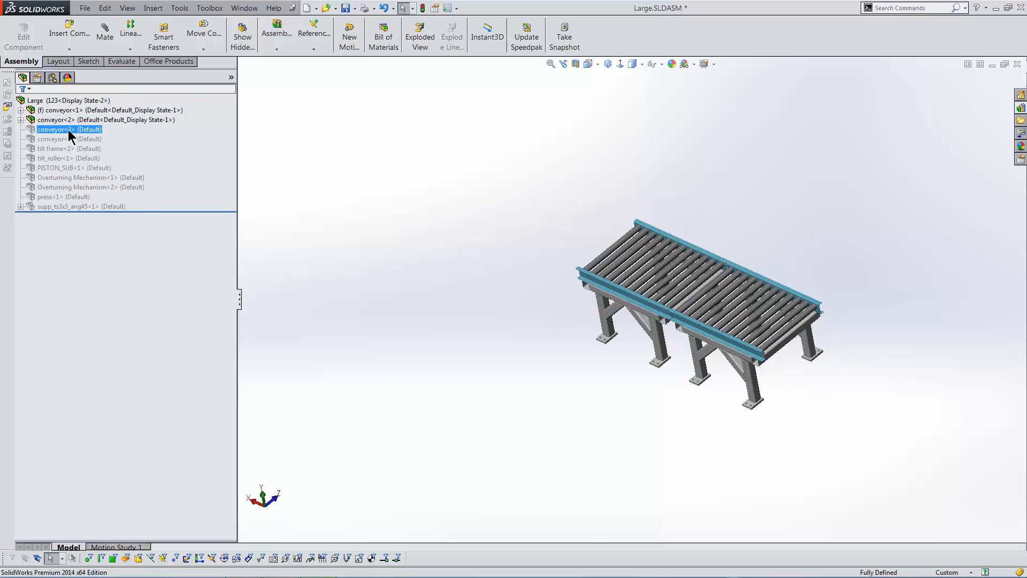
click(81, 207)
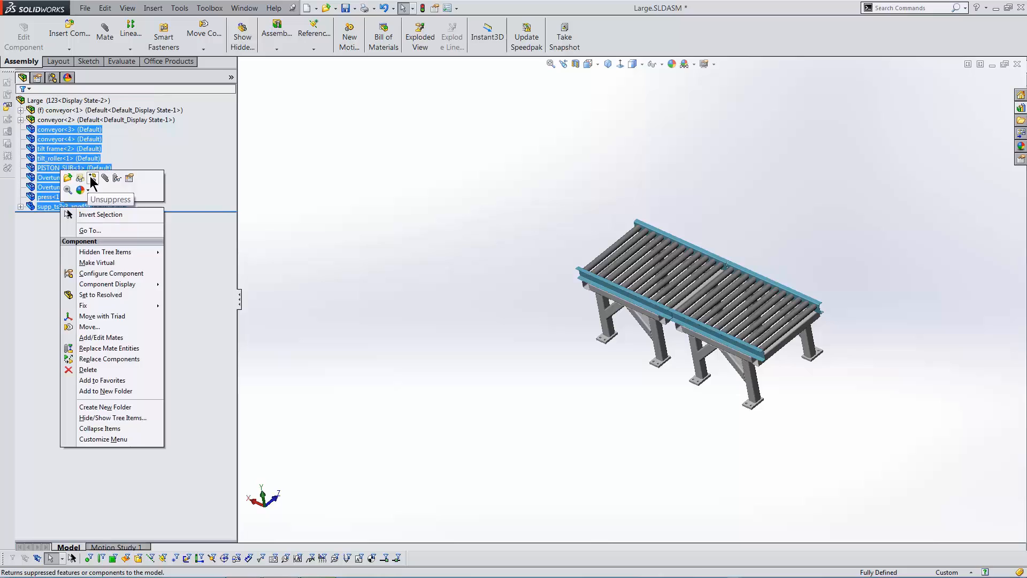
click(92, 190)
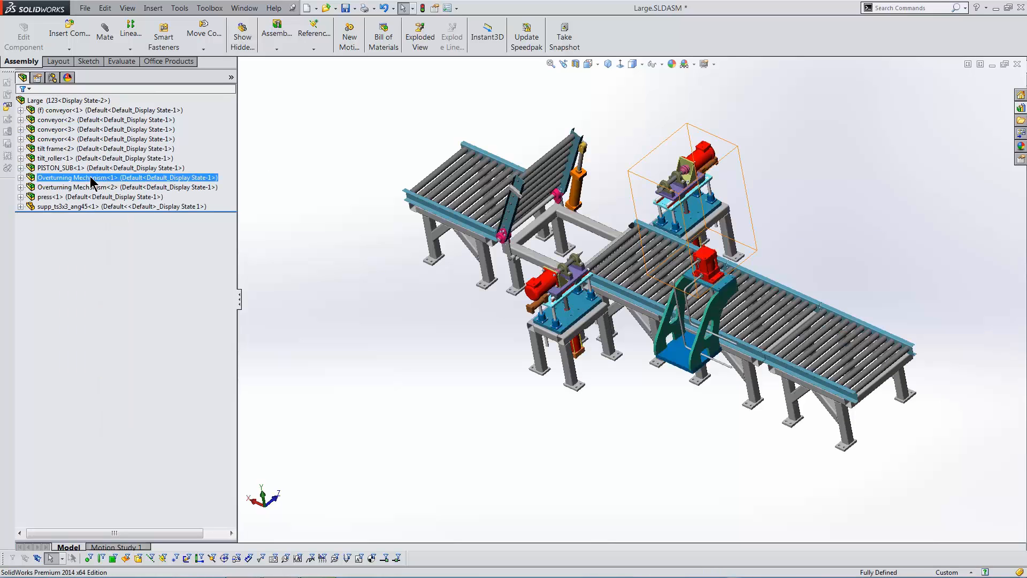
mouse_move(107, 183)
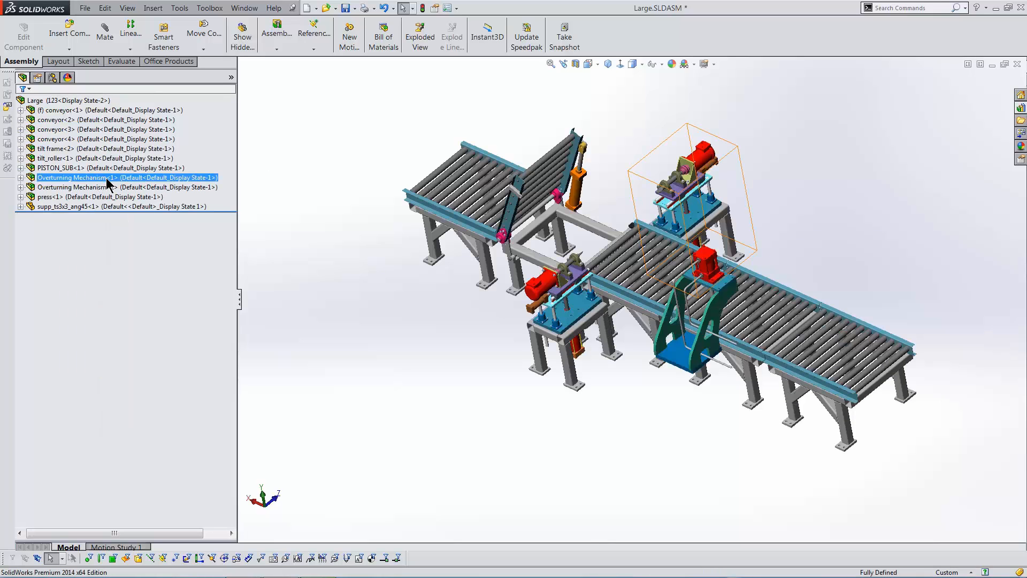